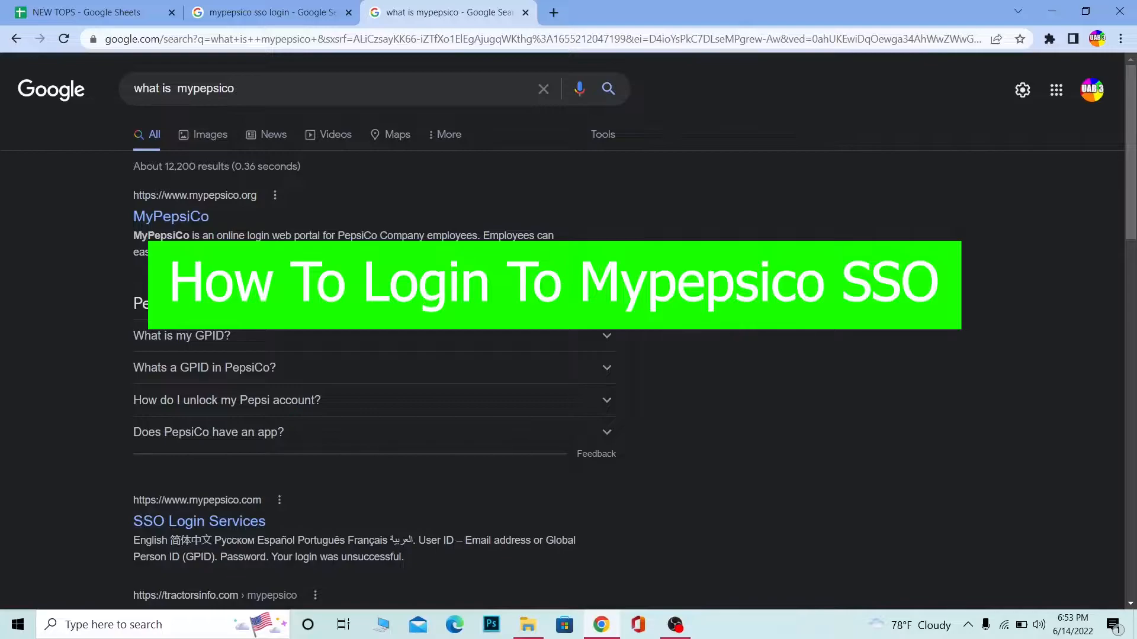
mouse_move(422, 231)
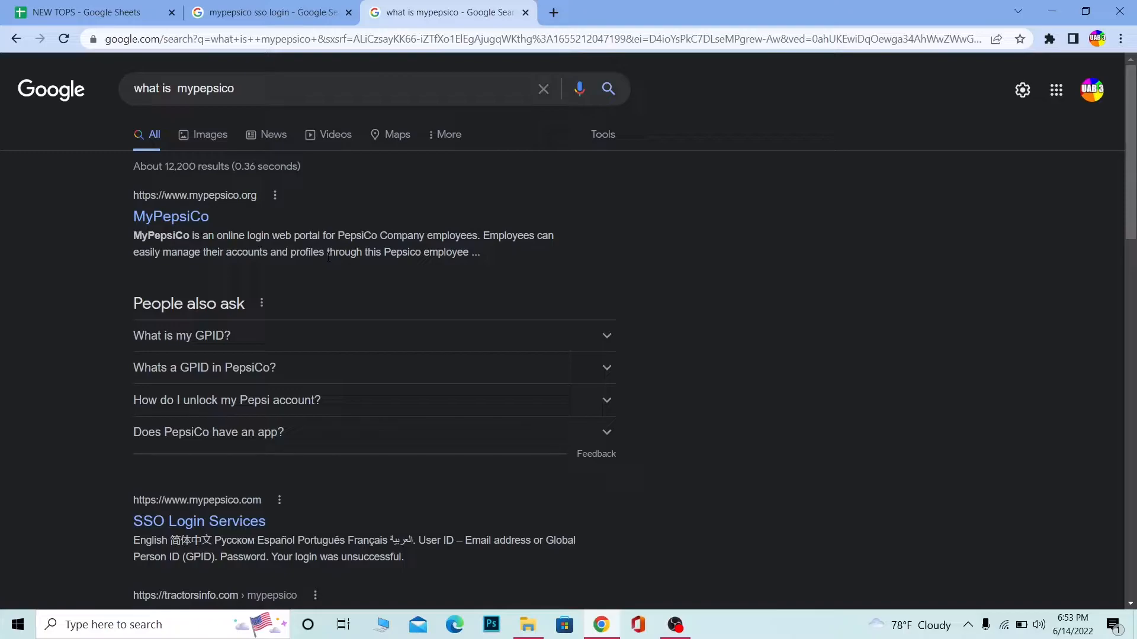
mouse_move(60, 278)
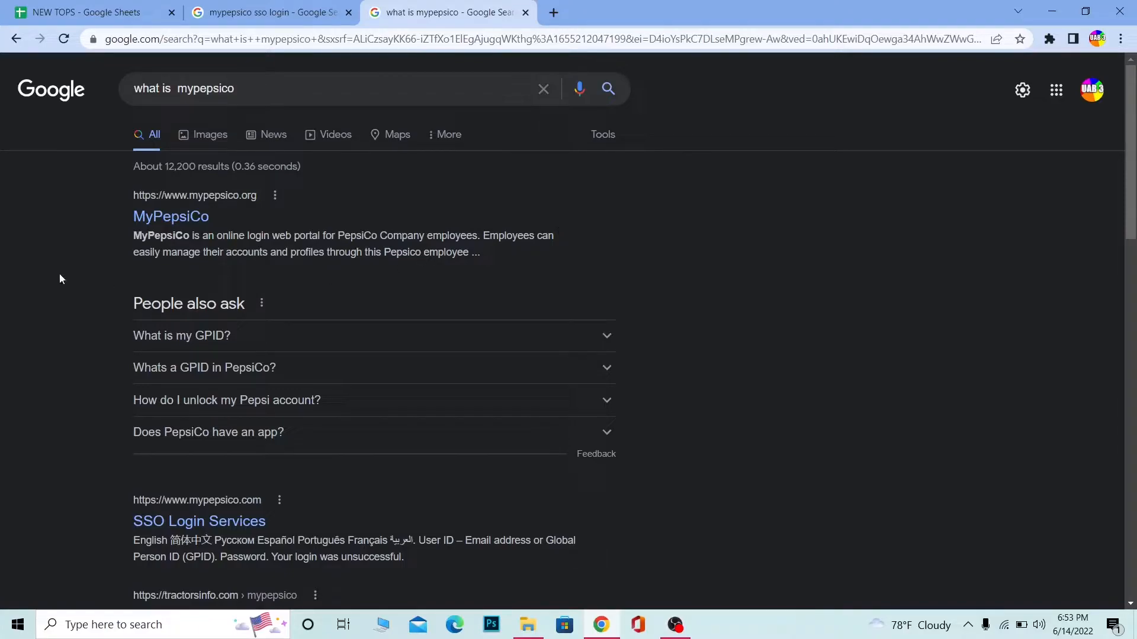
mouse_move(402, 246)
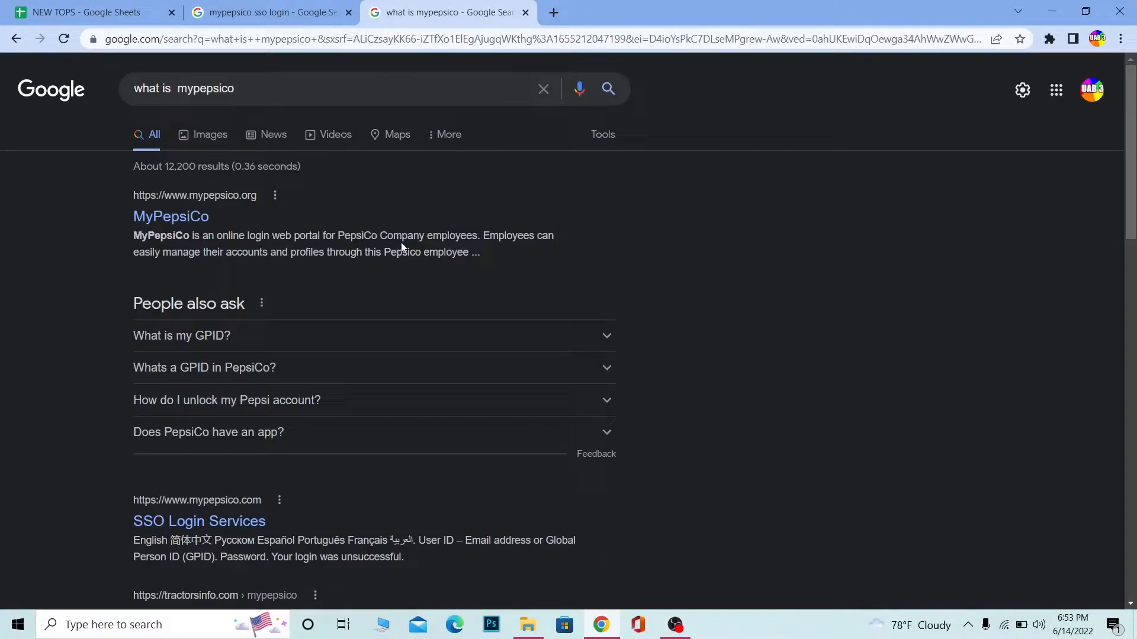
mouse_move(472, 304)
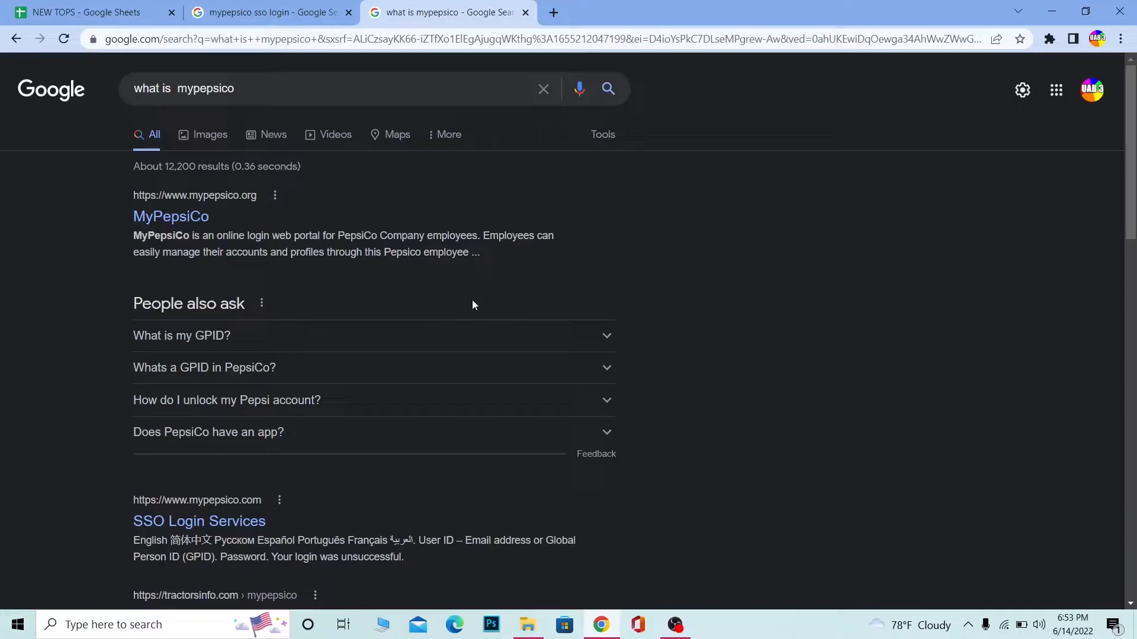
mouse_move(462, 286)
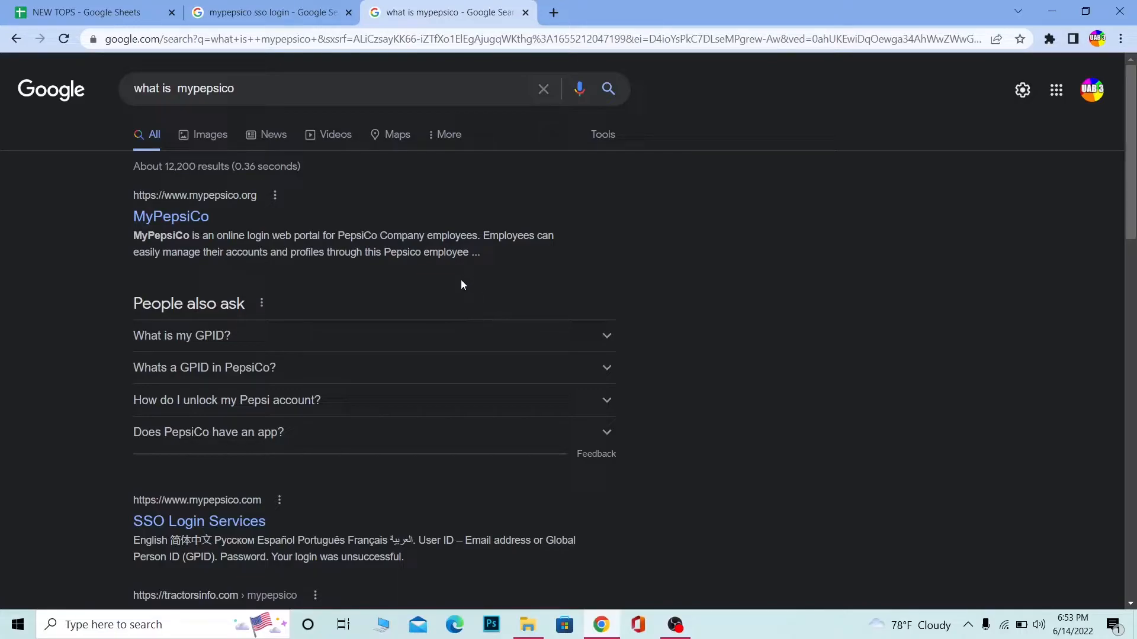
mouse_move(448, 282)
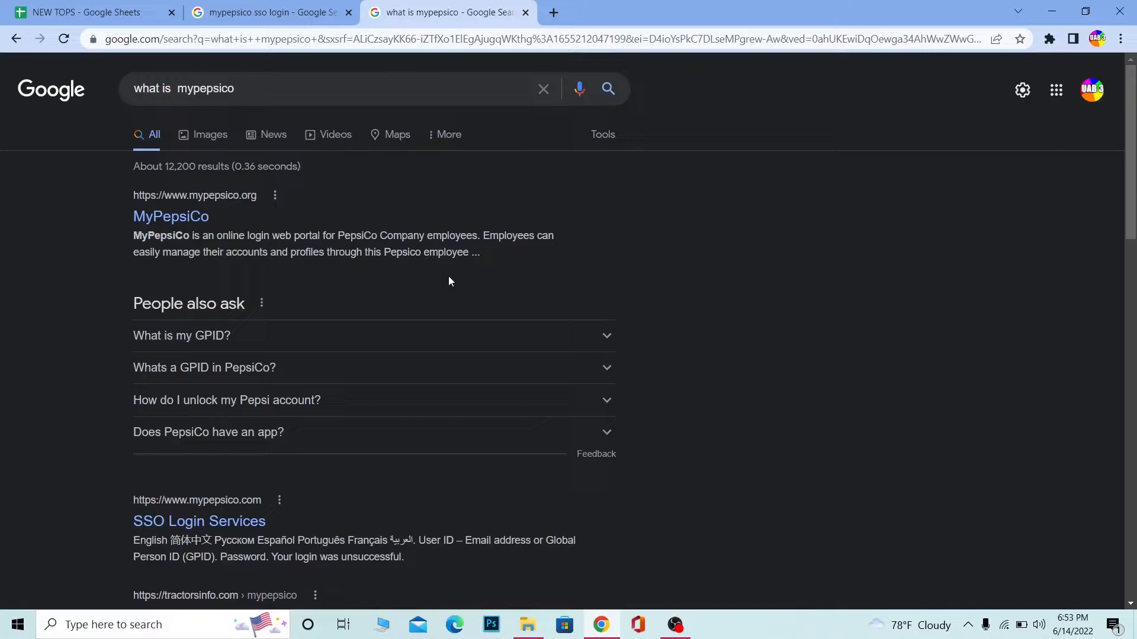
Step: Open the 'SSO Login Services - myPepsiCo' result from secure.mypepsico.com and close the 'what is mypepsico' tab
left_click(269, 11)
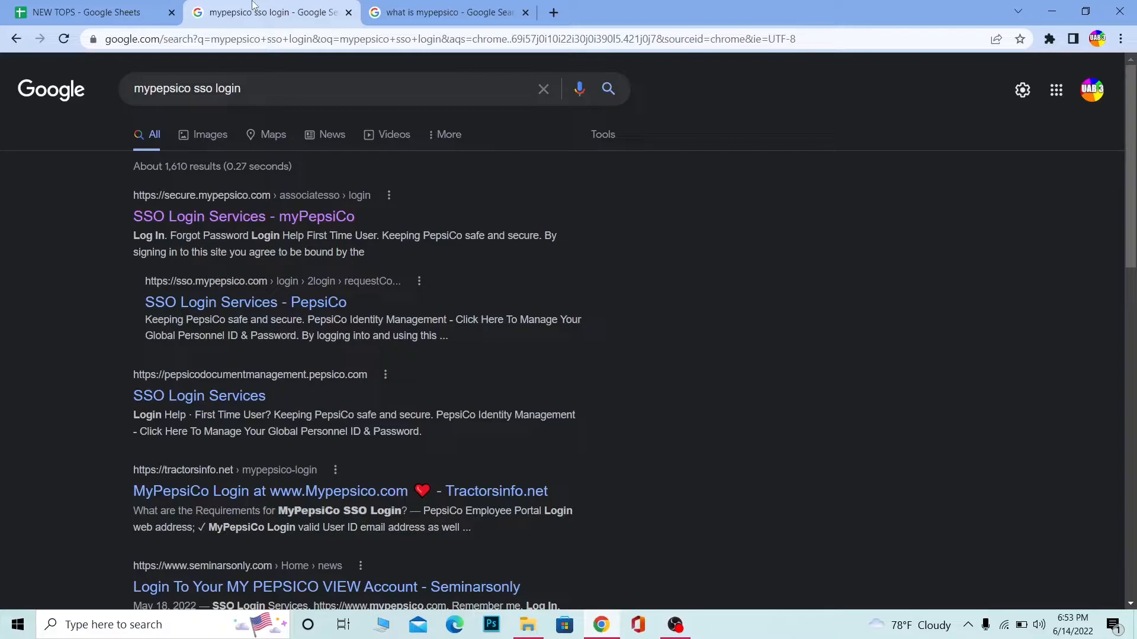
mouse_move(2, 319)
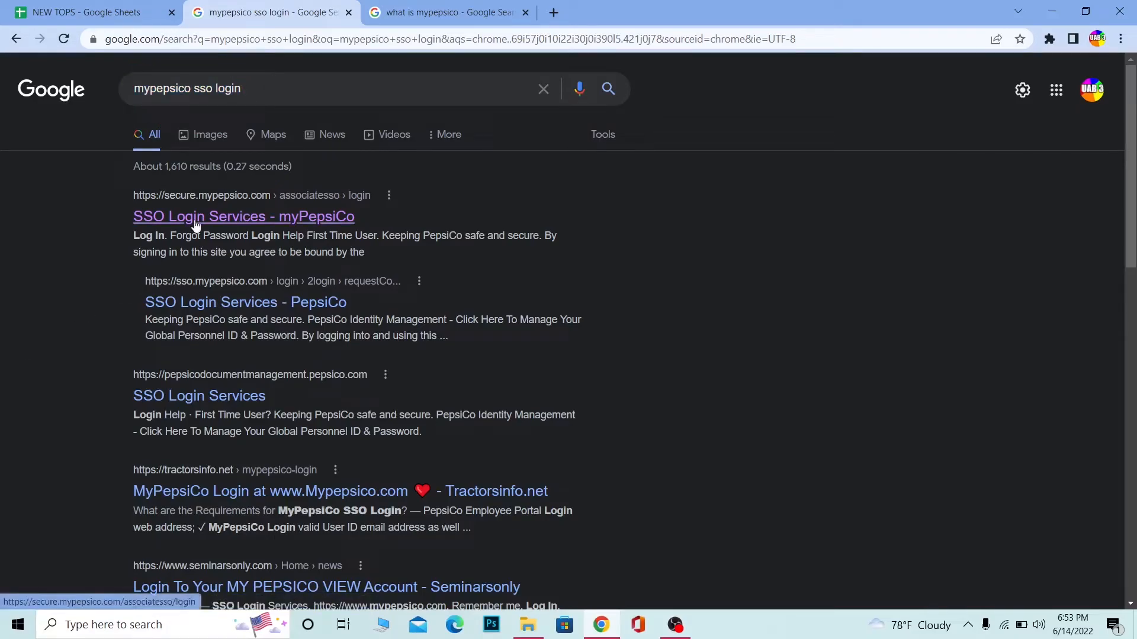
left_click(244, 216)
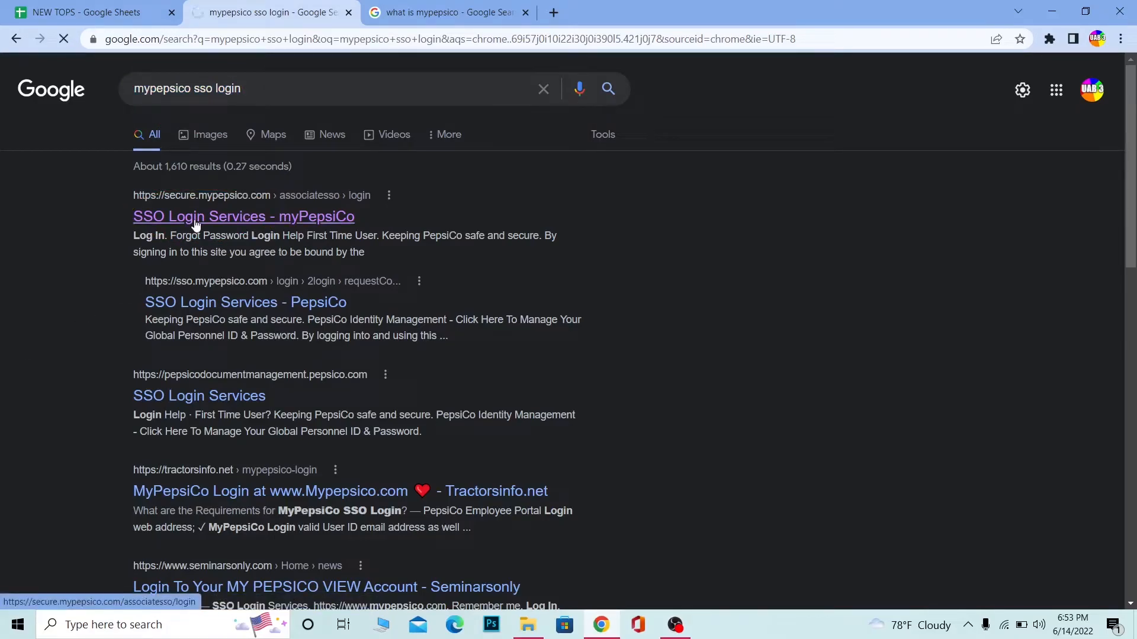
left_click(244, 216)
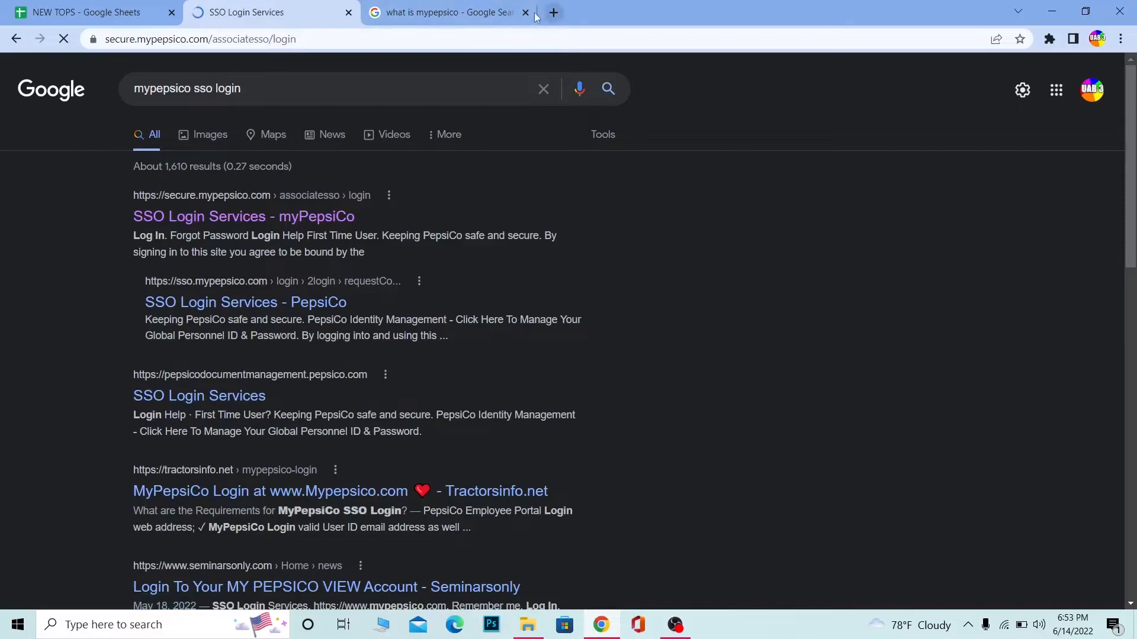
left_click(524, 12)
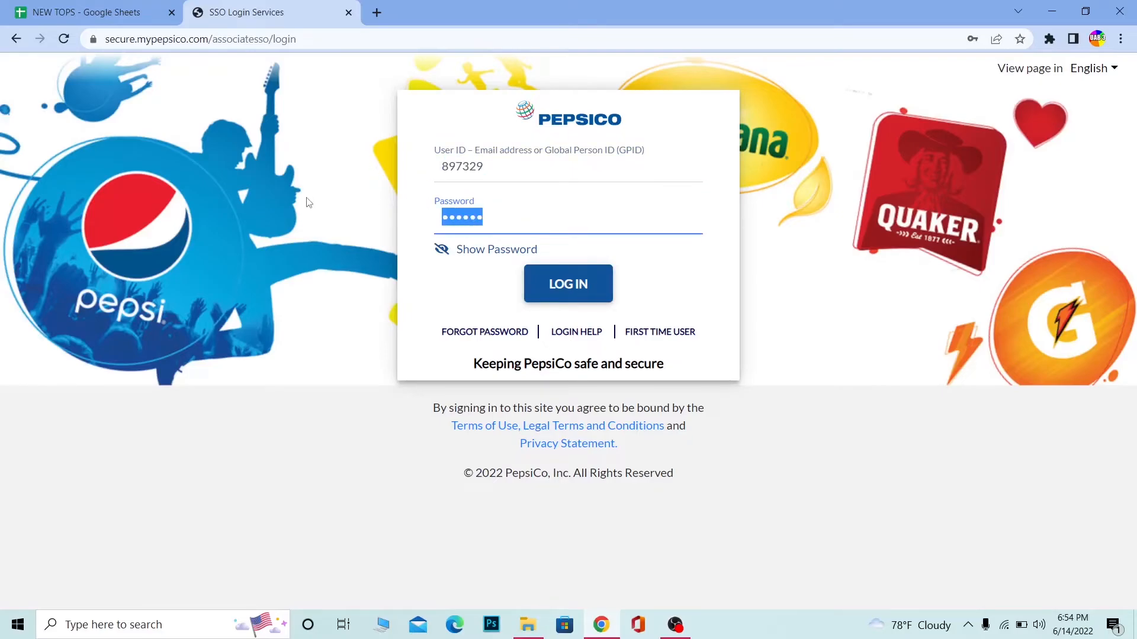
mouse_move(335, 206)
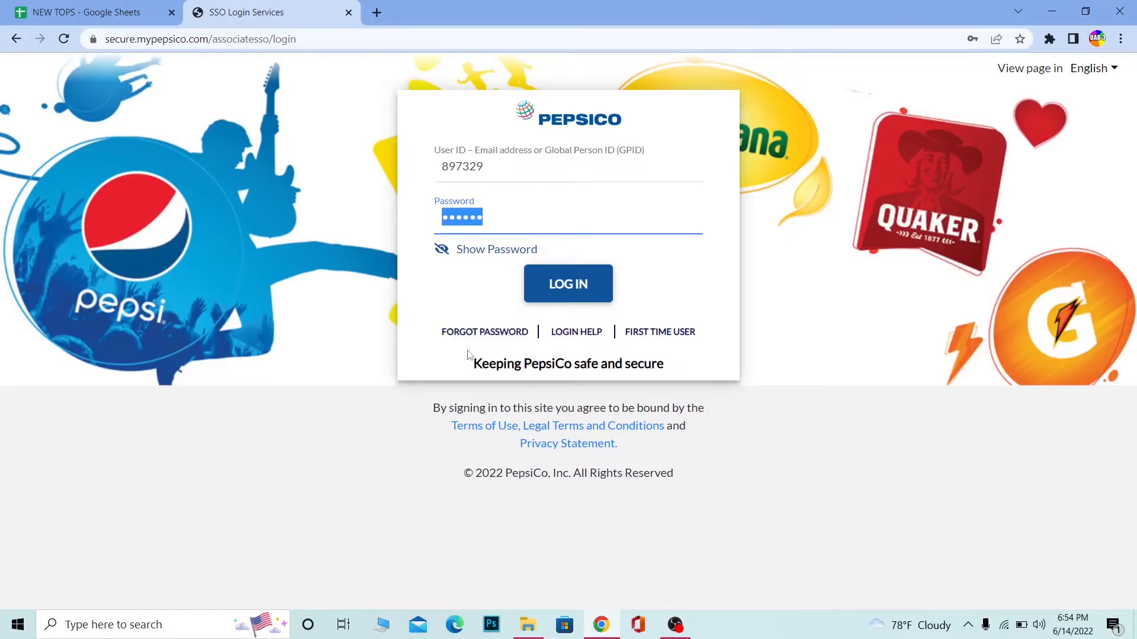
mouse_move(569, 347)
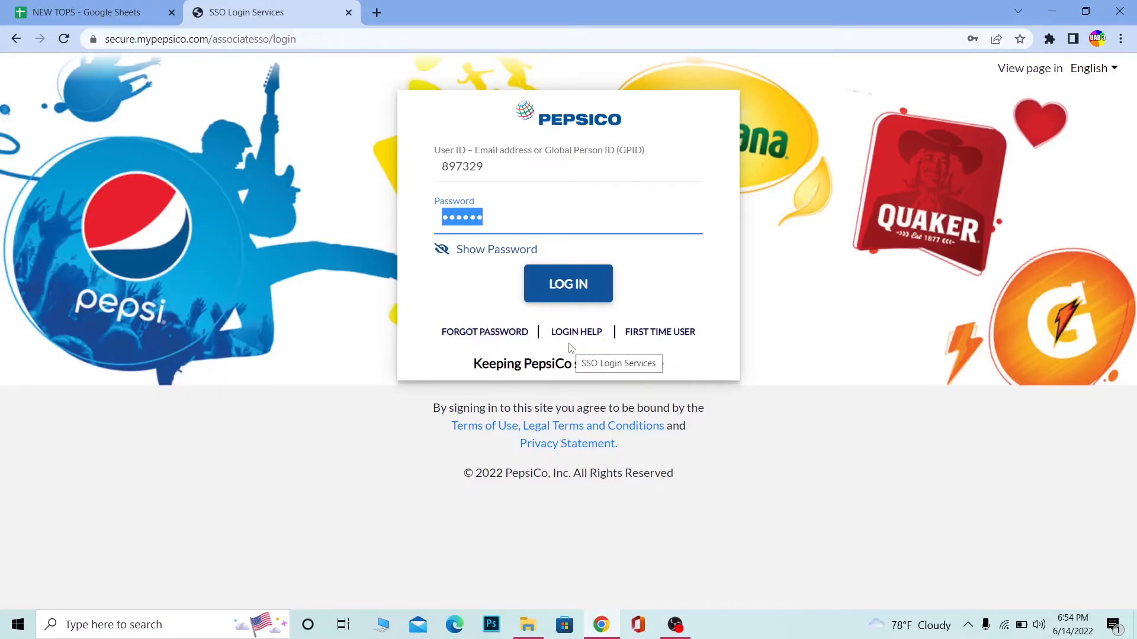